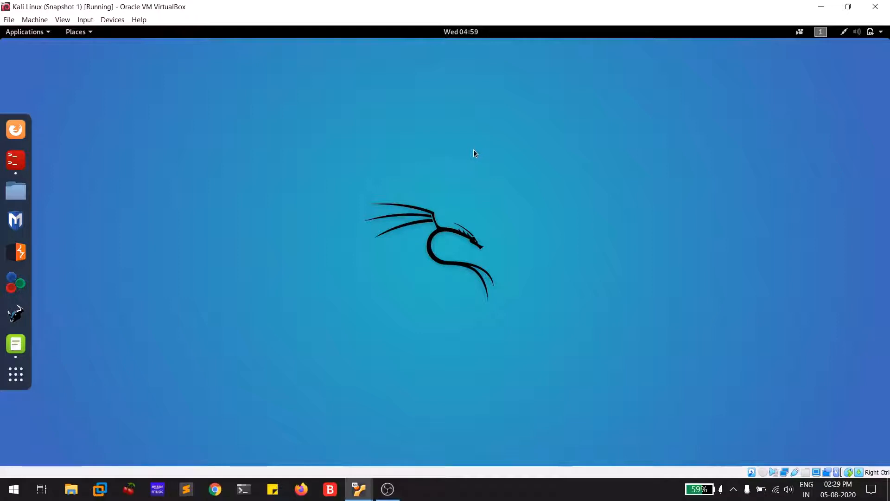
pyautogui.moveTo(462, 152)
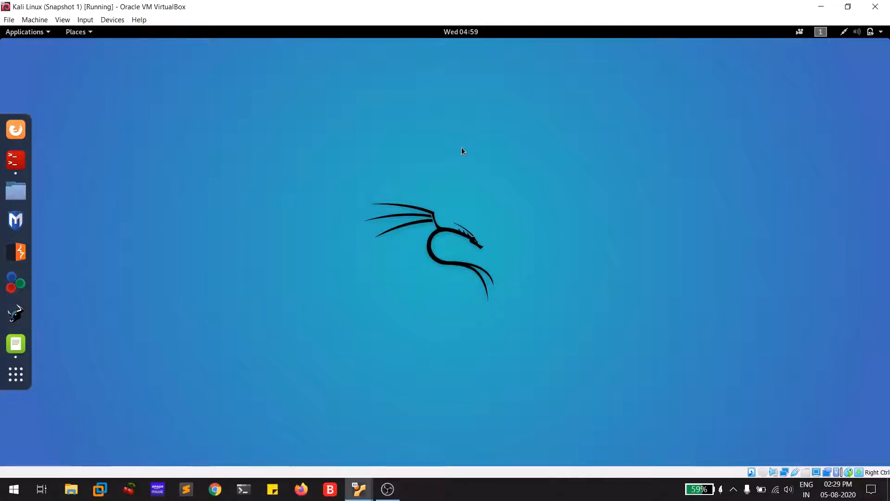
pyautogui.moveTo(336, 188)
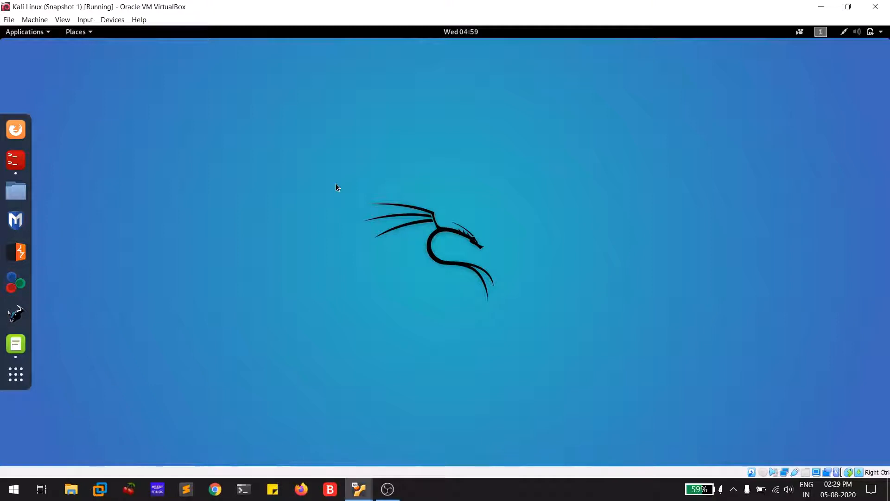
pyautogui.moveTo(72, 259)
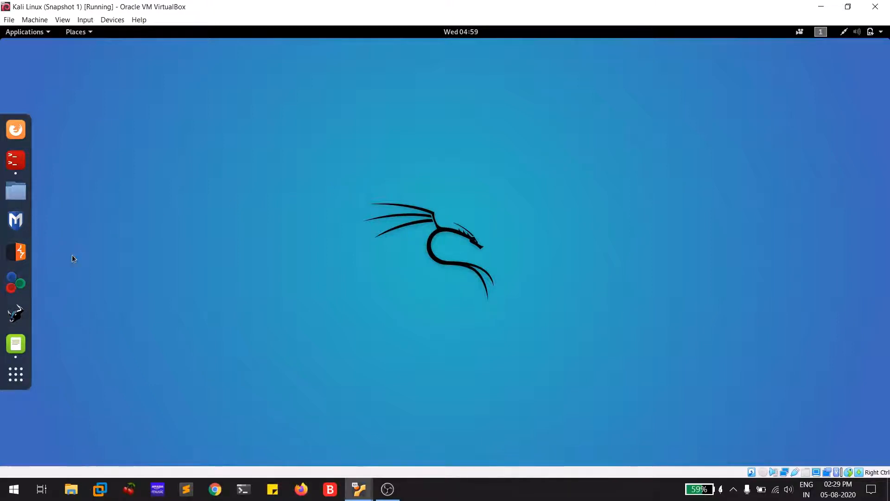
pyautogui.moveTo(331, 211)
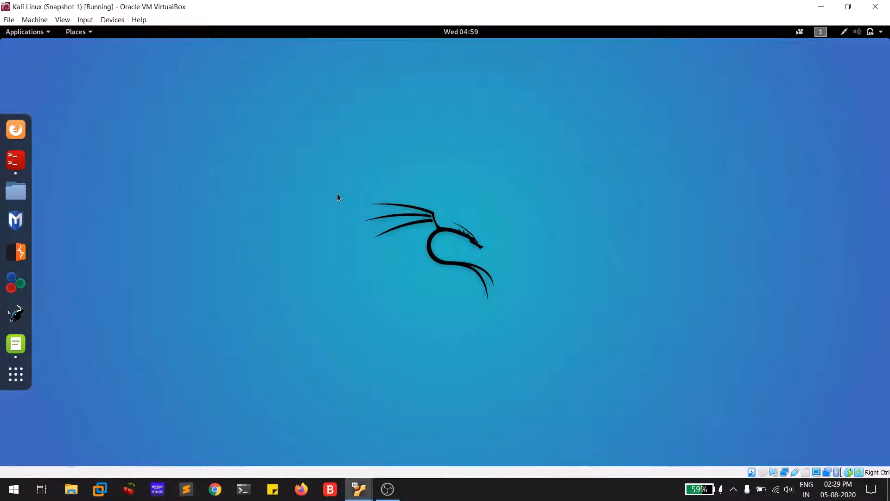
pyautogui.moveTo(62, 193)
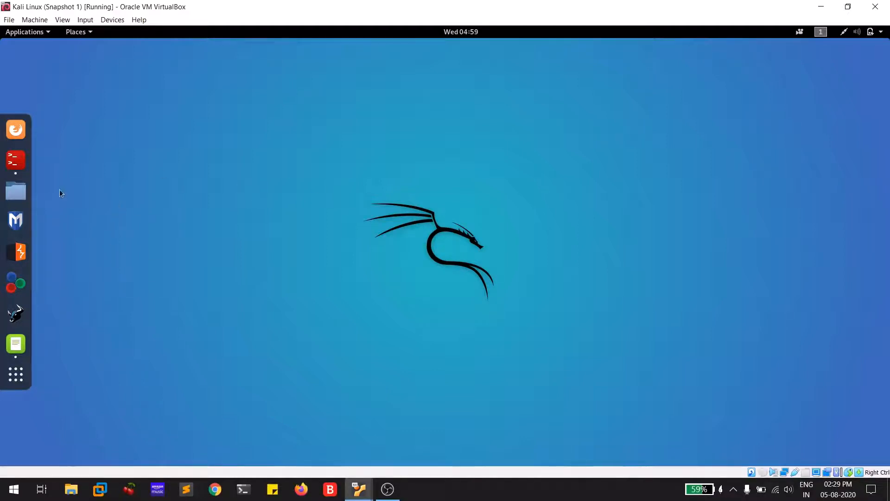
pyautogui.moveTo(15, 159)
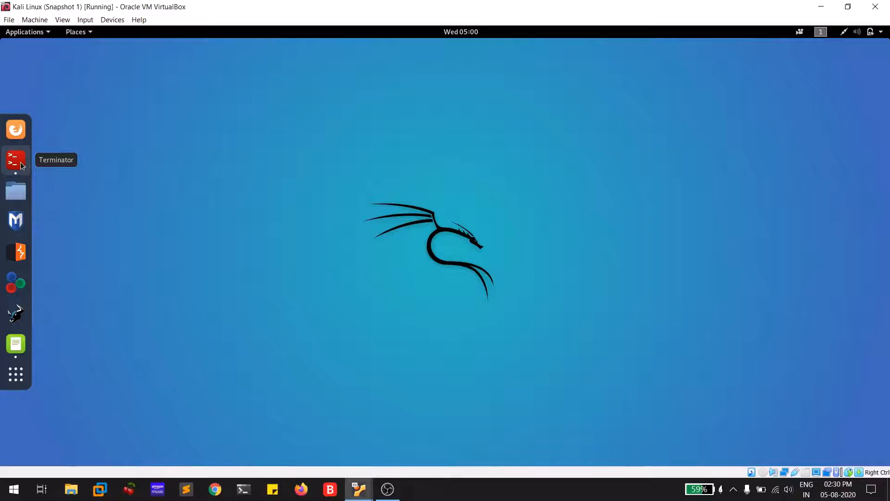
# - Launch Terminator and load /etc/apt/sources.list in the nano editor
pyautogui.click(16, 160)
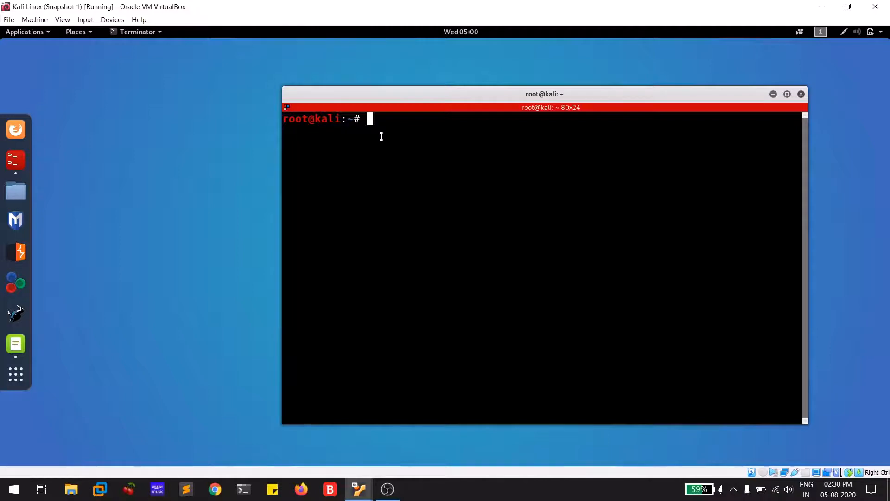
pyautogui.write('nano /e')
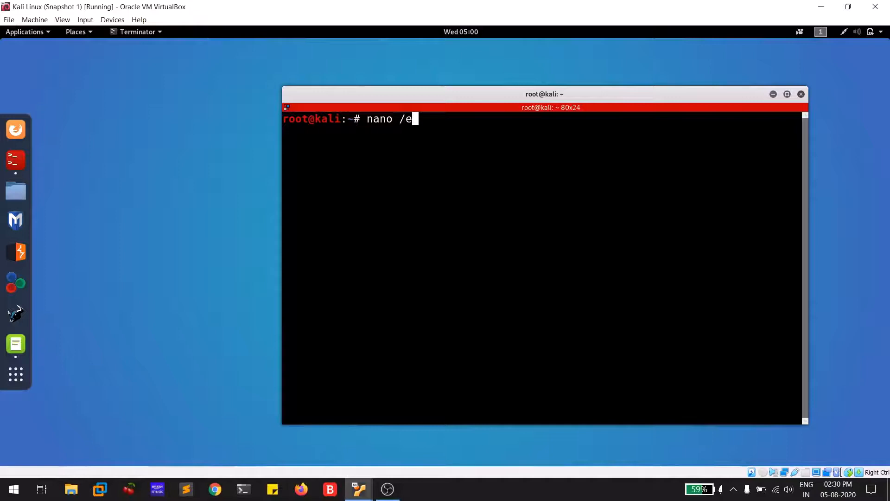
pyautogui.write('tc/')
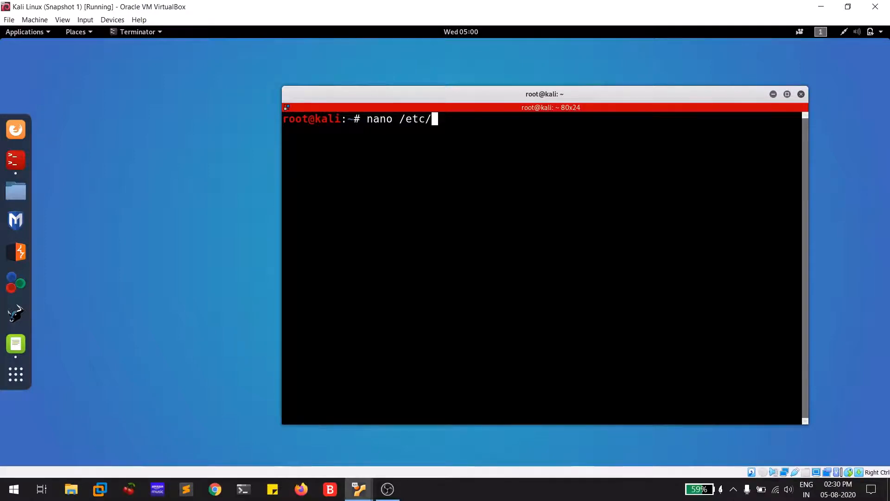
pyautogui.write('apt')
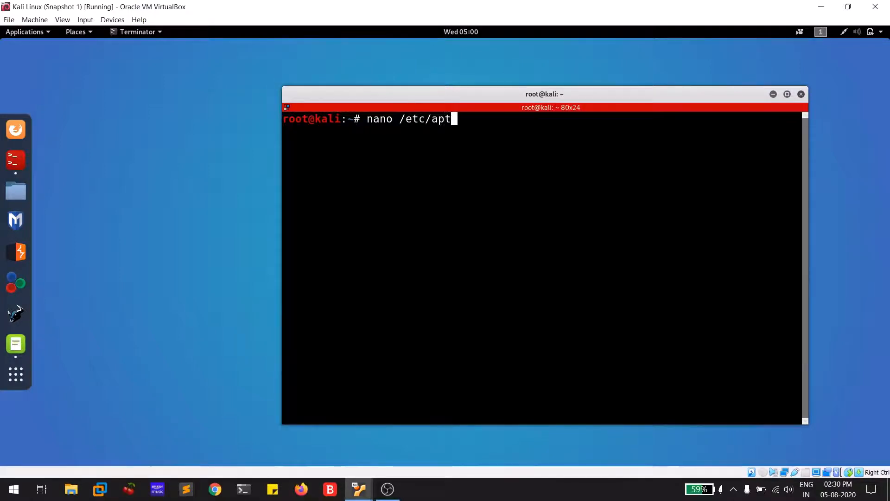
pyautogui.write('/so')
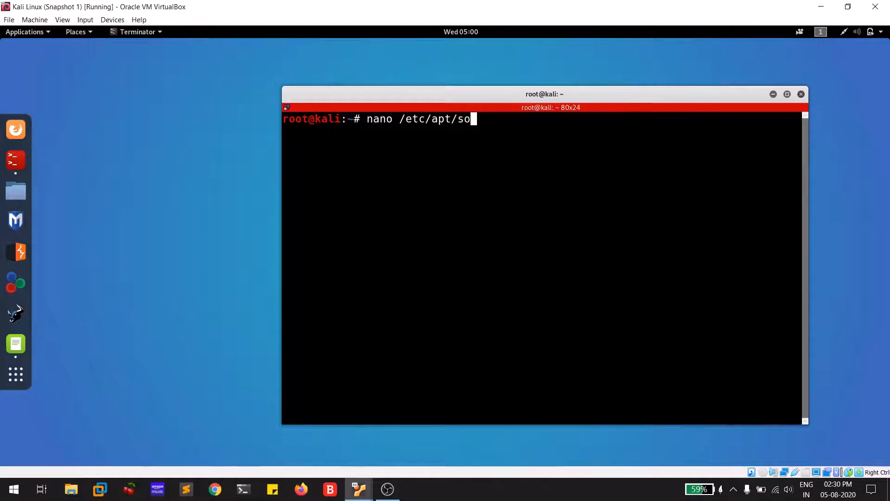
pyautogui.write('urces.list')
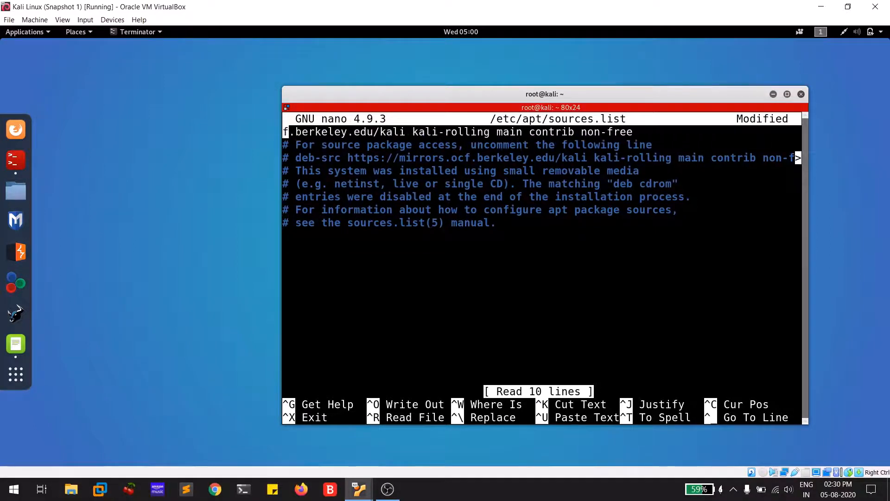
# - Replace the old entries with the Berkeley Kali rolling mirror lines, save, and return to the shell
pyautogui.press('Down')
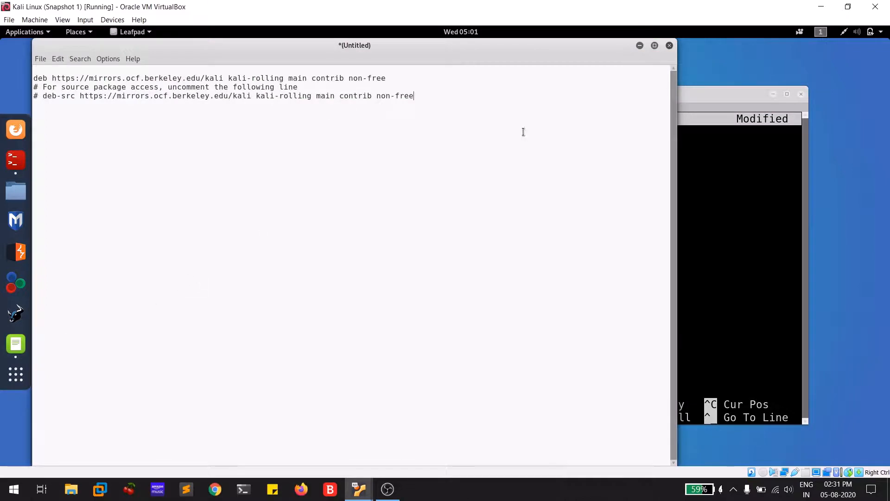
pyautogui.press('ctrl+a')
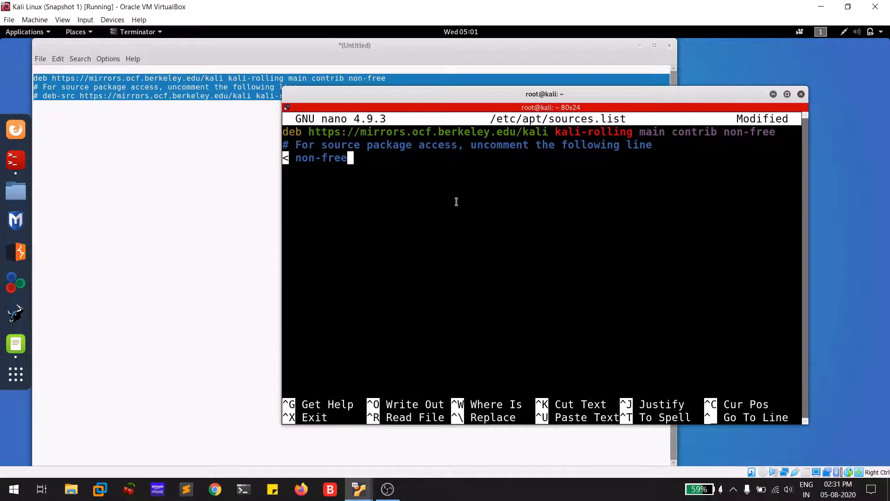
pyautogui.press('ctrl+o')
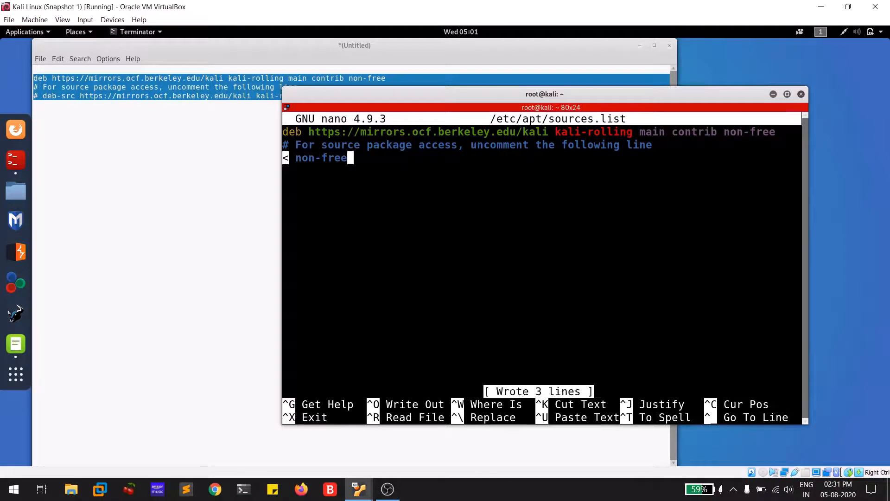
pyautogui.press('ctrl+x')
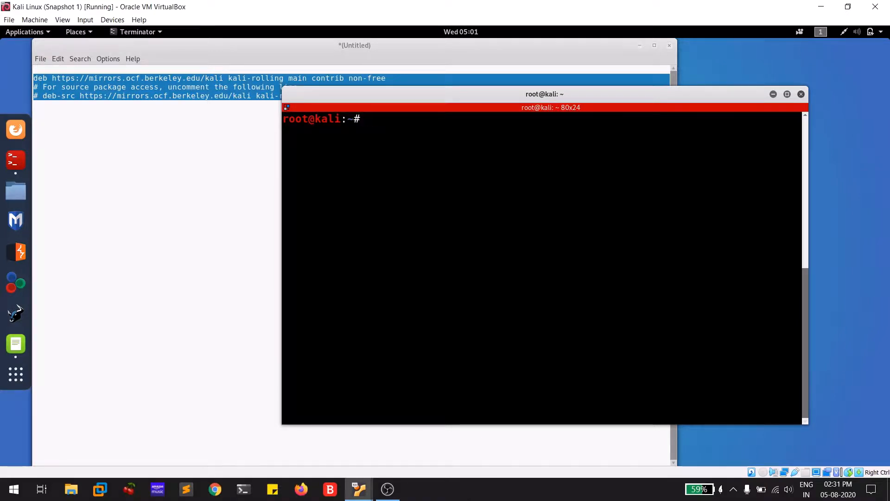
# - Run apt-get update, fetching 33.4 MB of package lists from the Berkeley mirror
pyautogui.write('apt-ge')
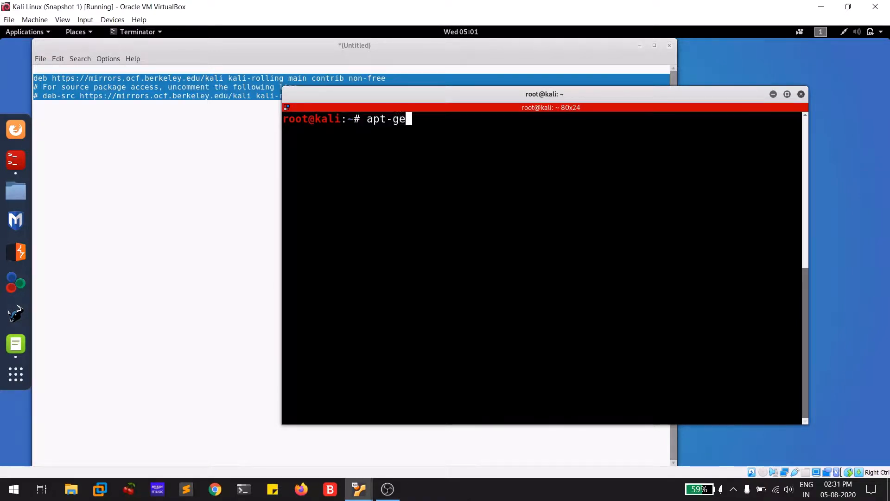
pyautogui.write('t')
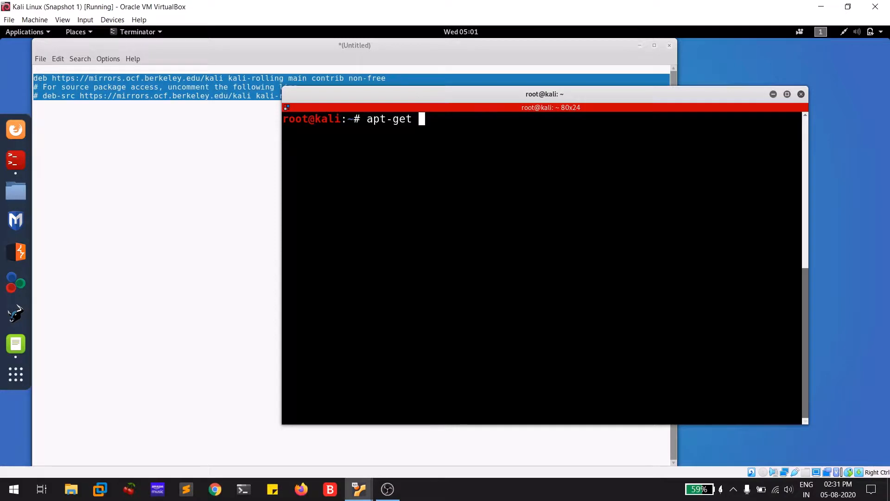
pyautogui.write('up')
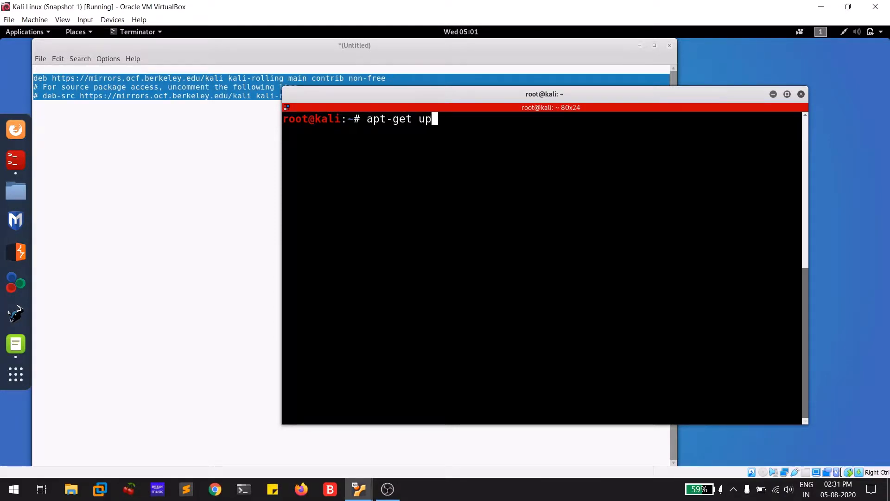
pyautogui.write('date')
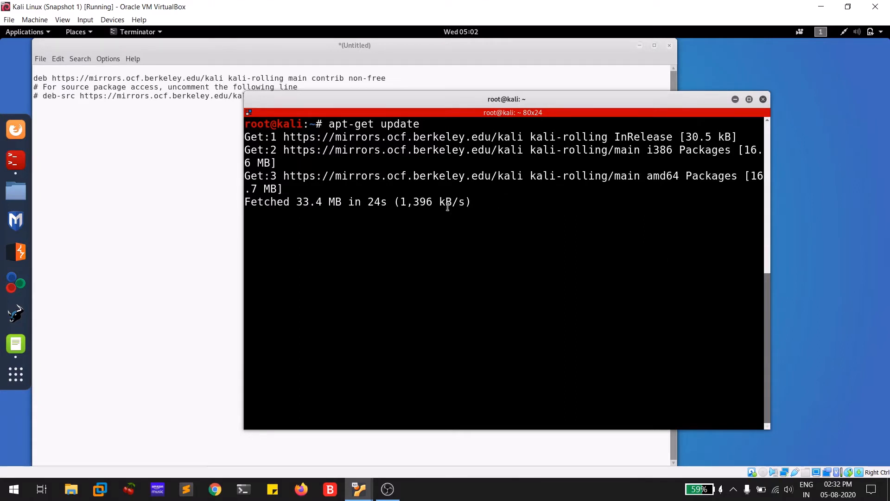
pyautogui.moveTo(466, 106)
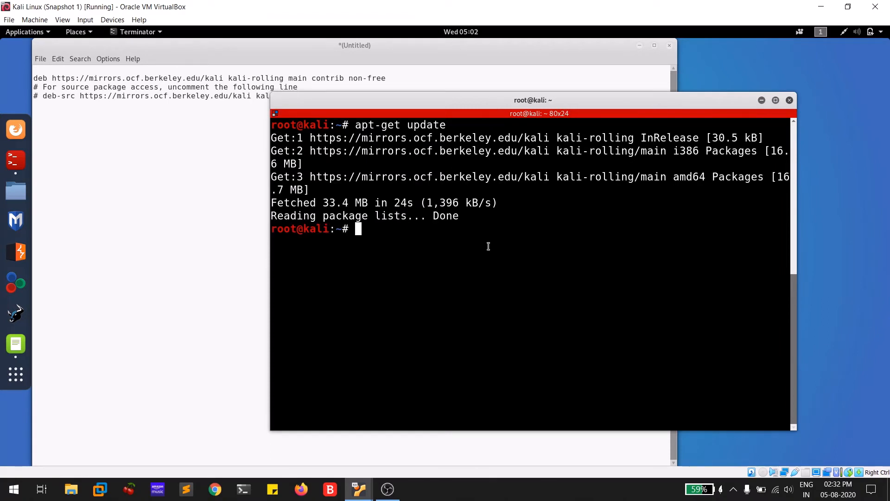
pyautogui.moveTo(617, 262)
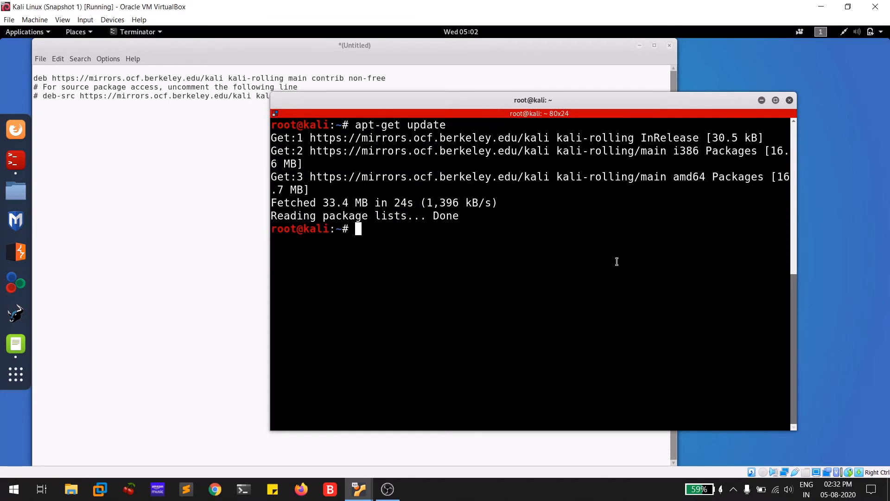